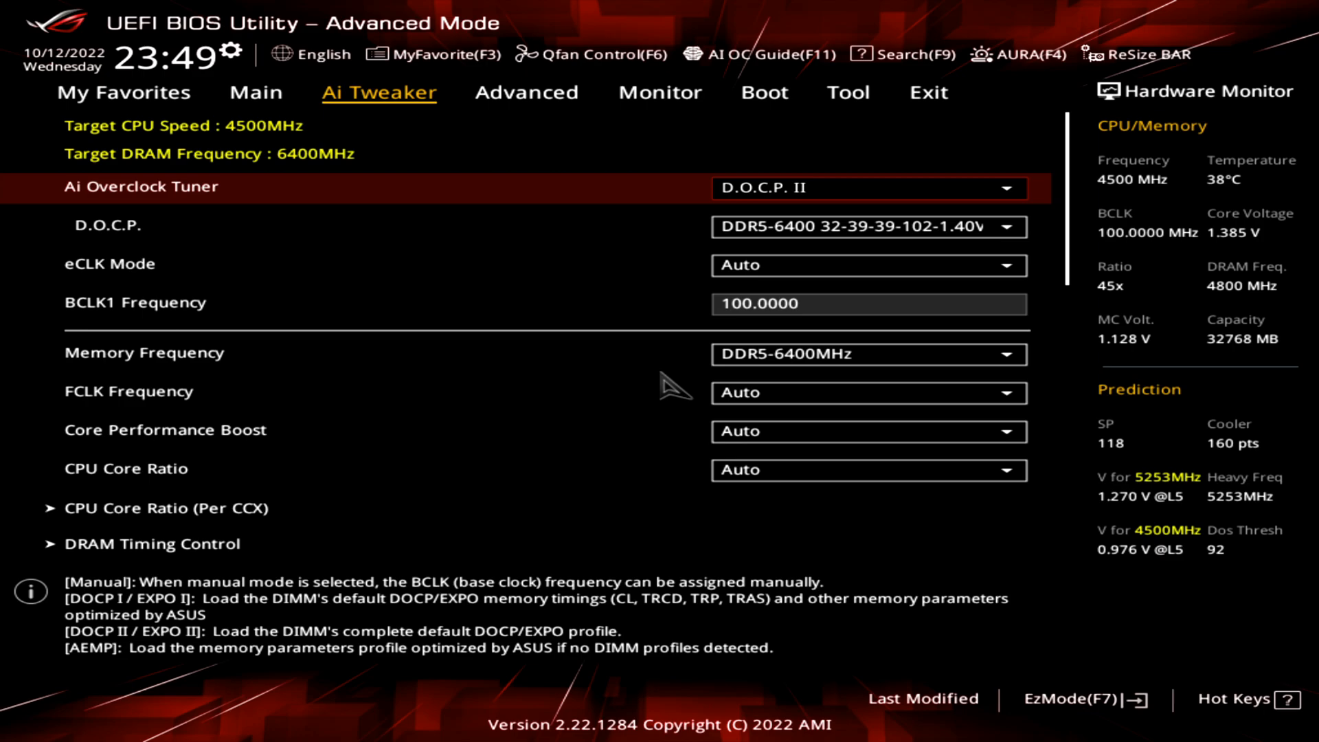
mouse_move(866, 353)
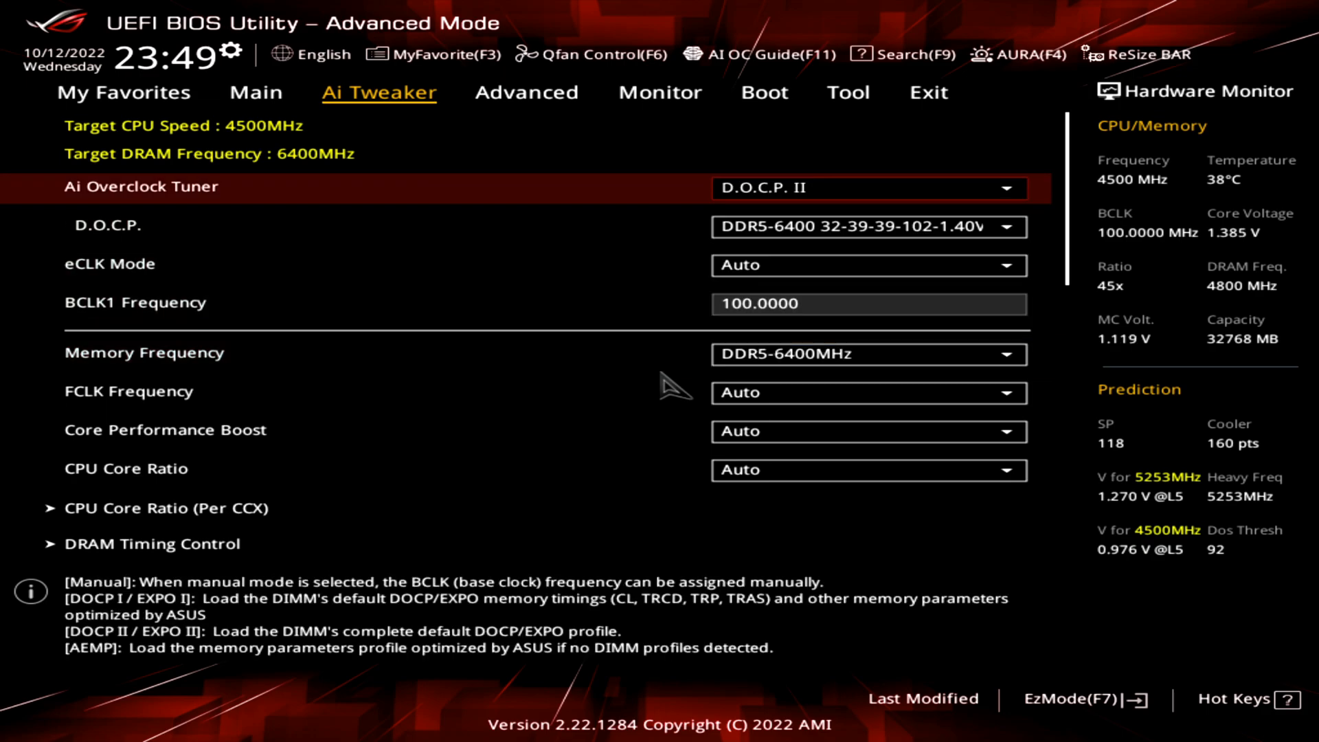
Scroll the Ai Tweaker list to confirm DRAM Freq reads 6400 MHz under the DDR5-6400 profile
scroll("down", 3)
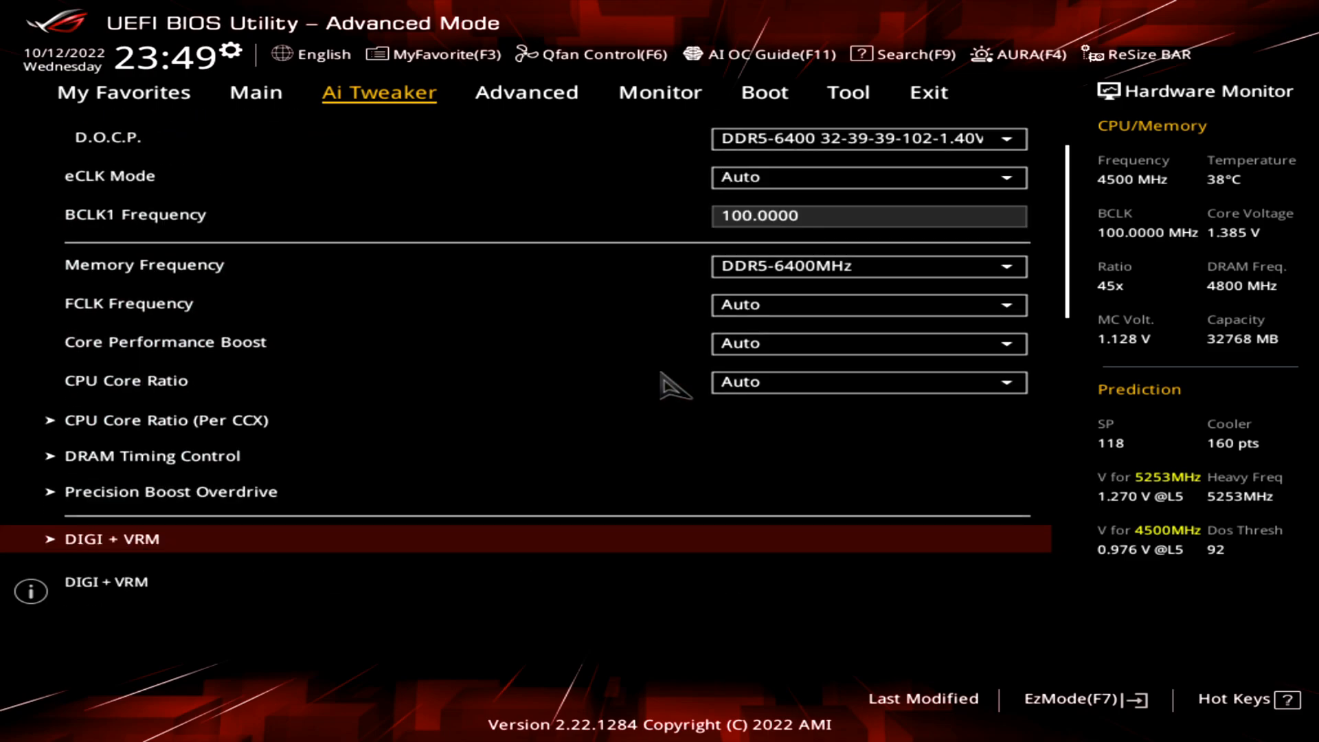
scroll("down", 3)
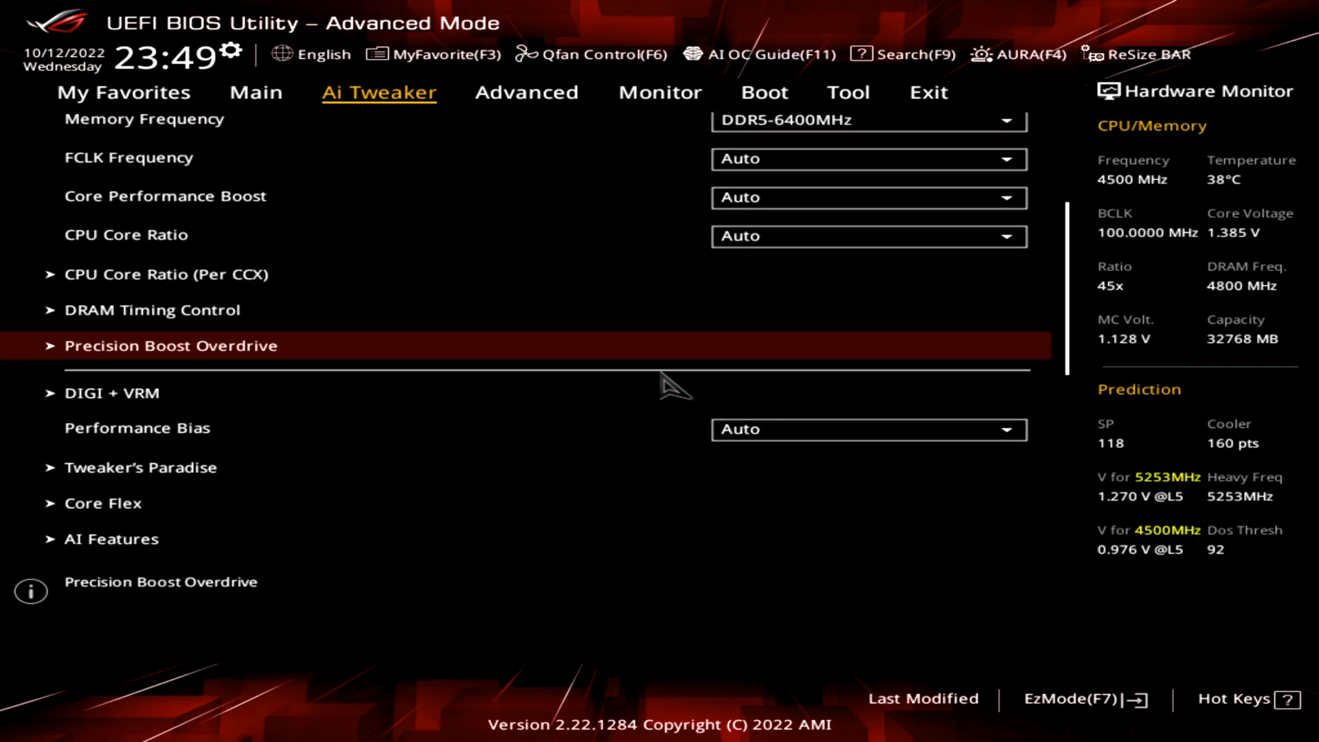
scroll("down", 3)
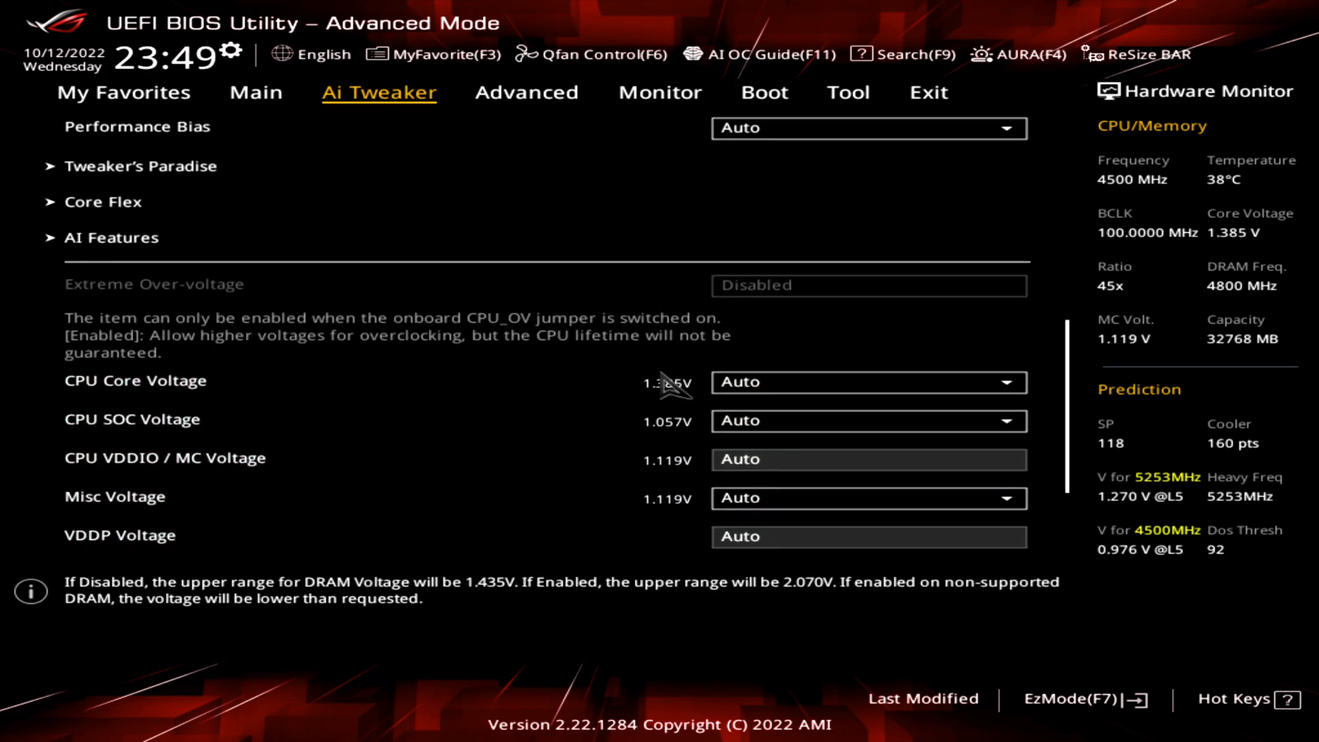
scroll("down", 3)
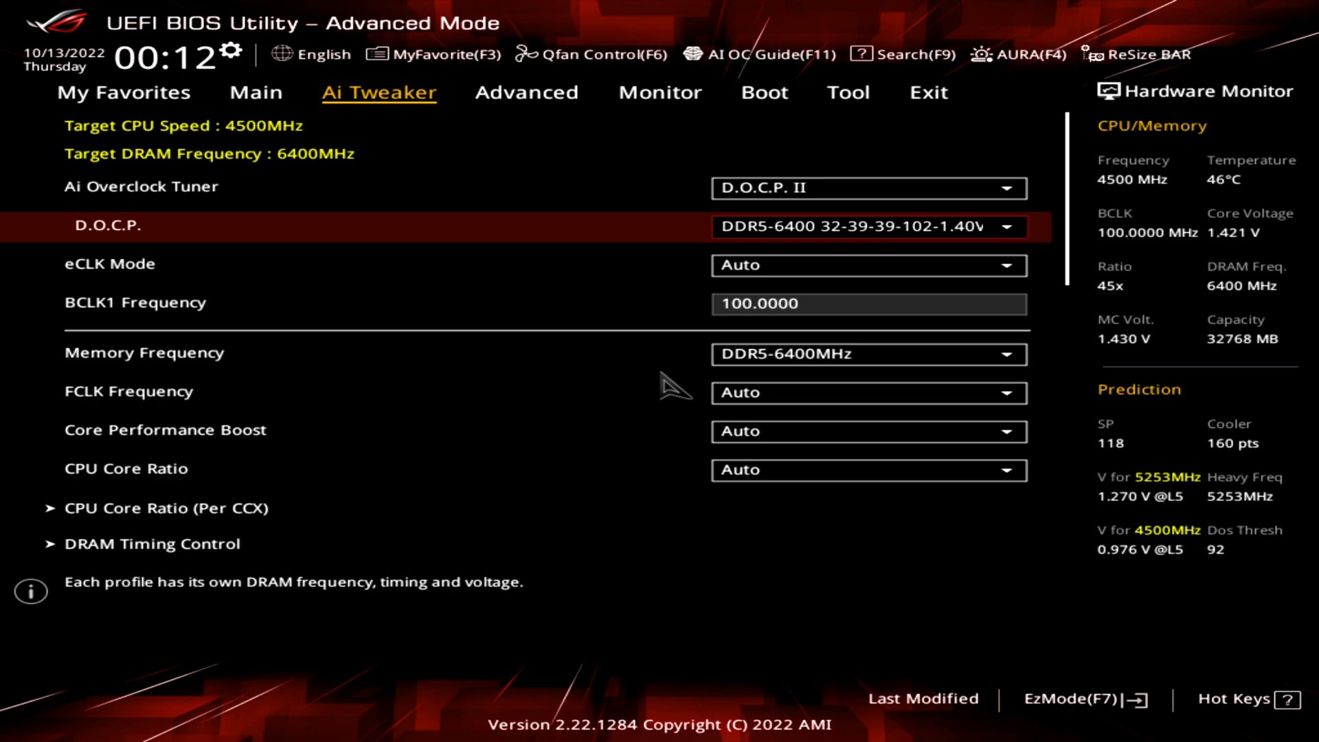
mouse_move(165, 430)
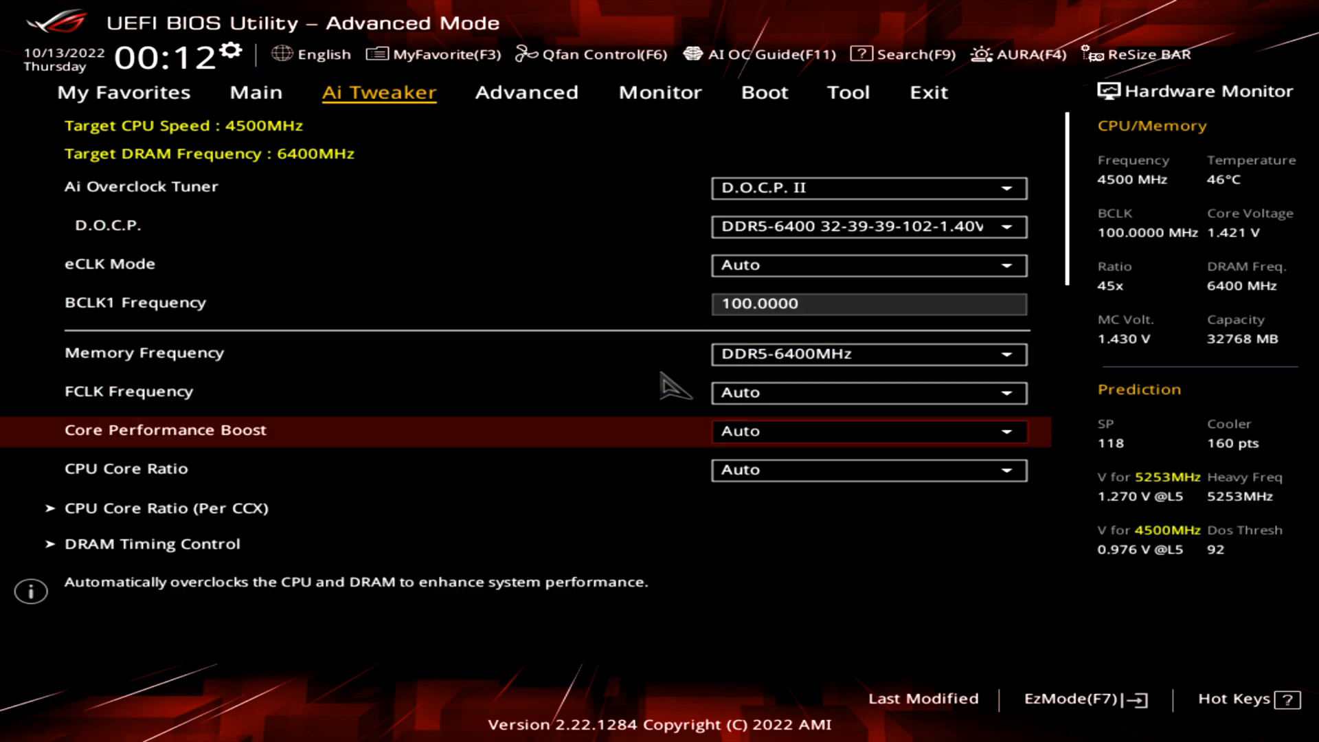
scroll("down", 3)
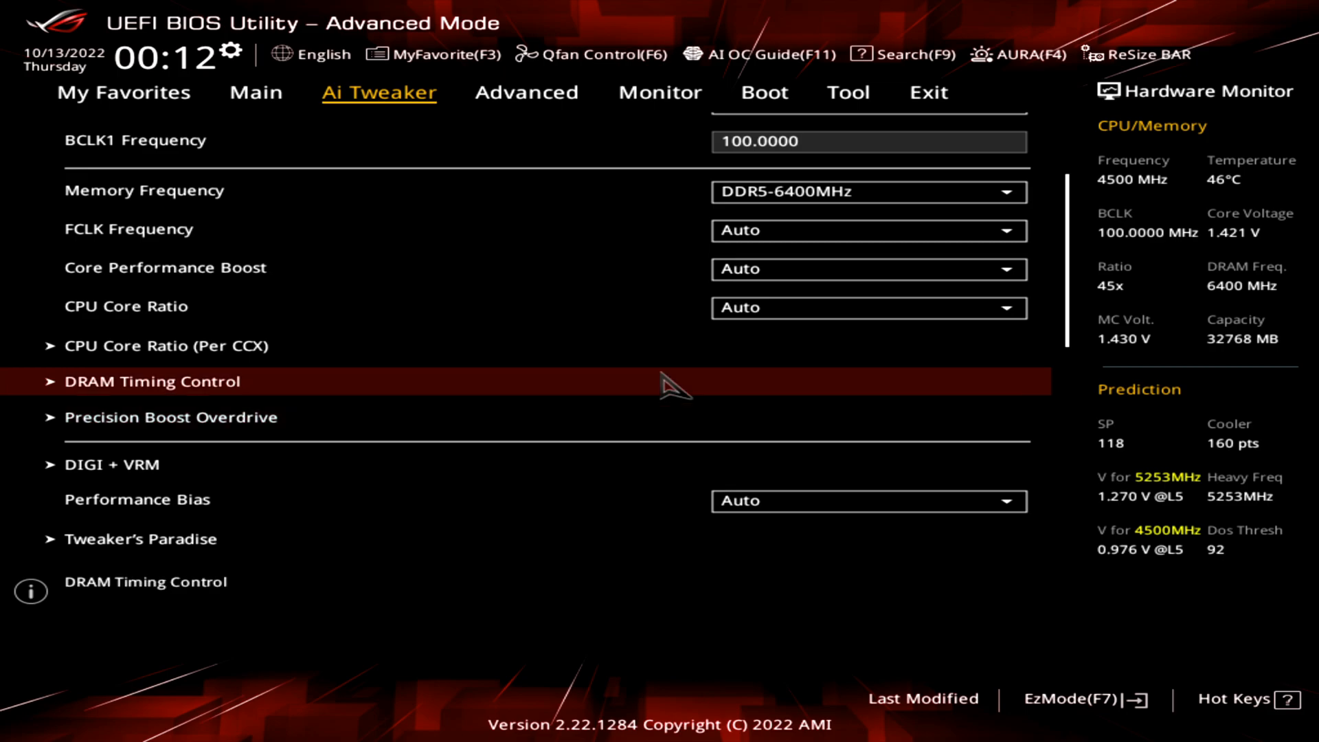
left_click(151, 382)
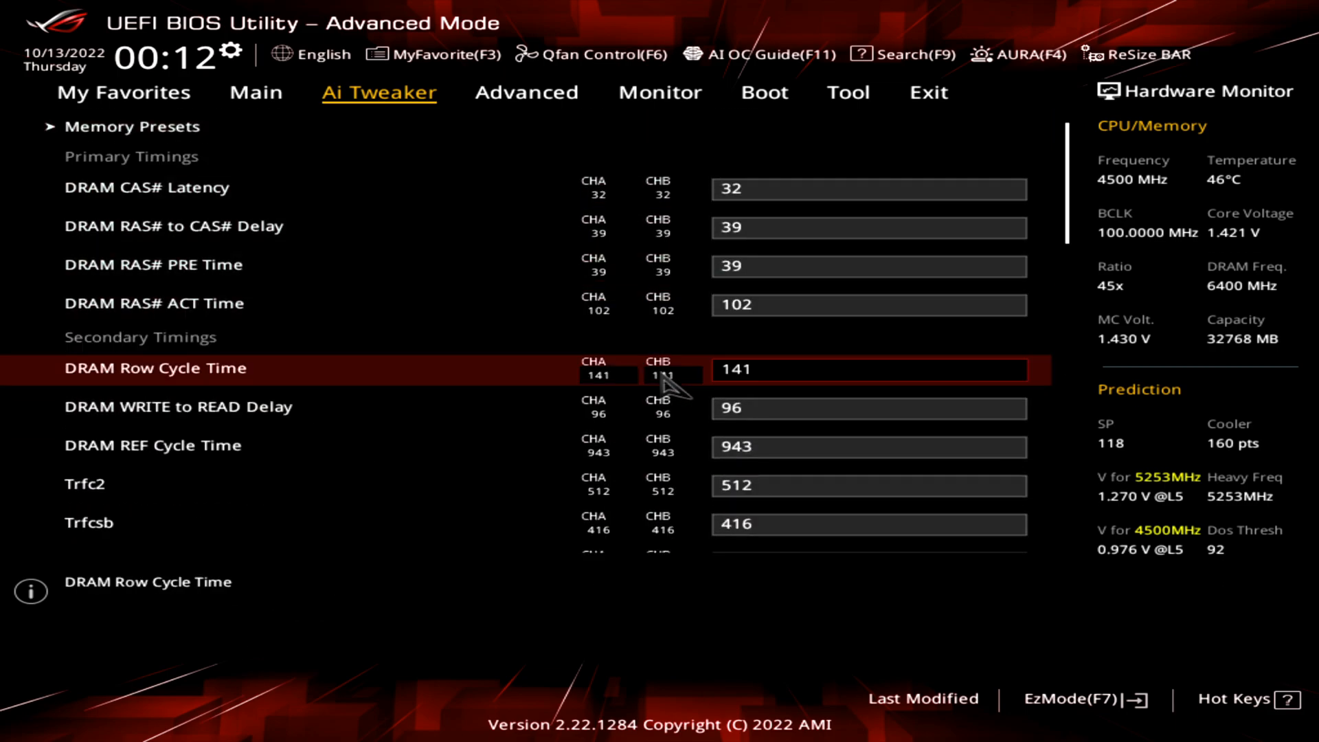
key("up")
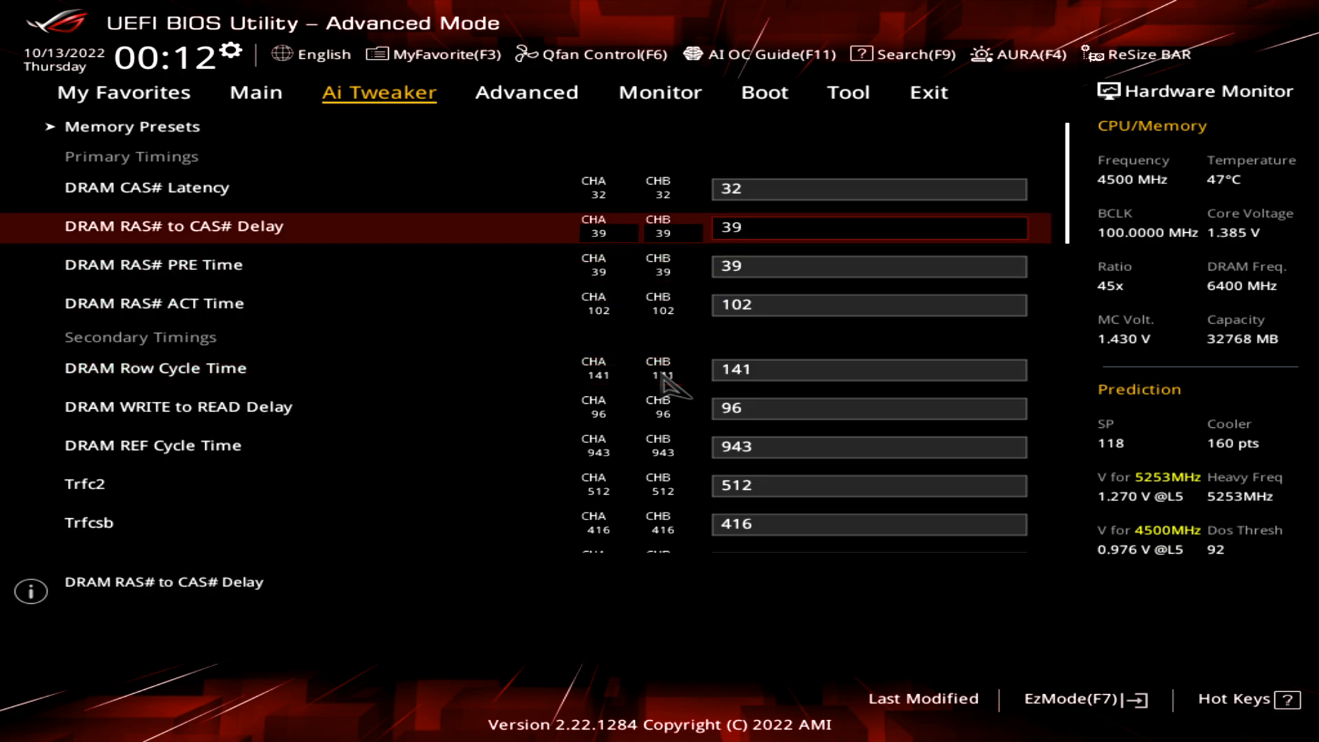
left_click(156, 127)
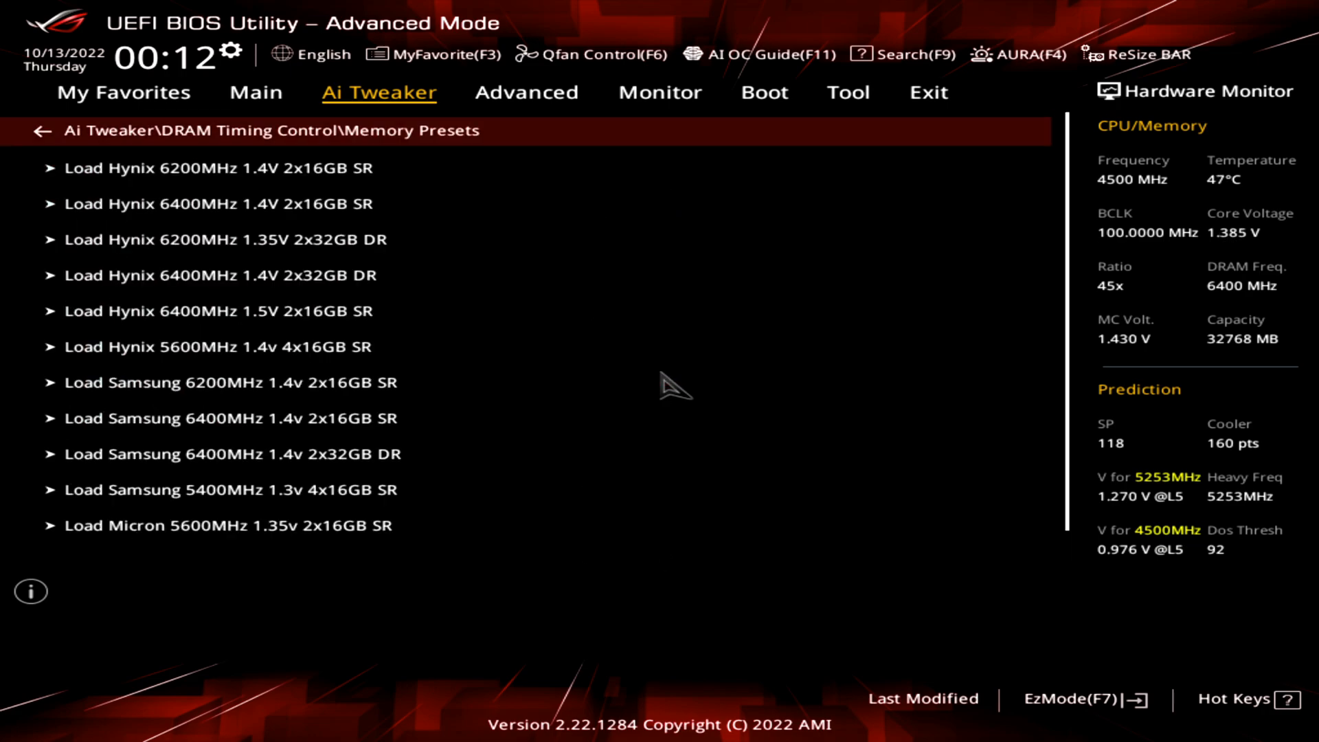
left_click(219, 311)
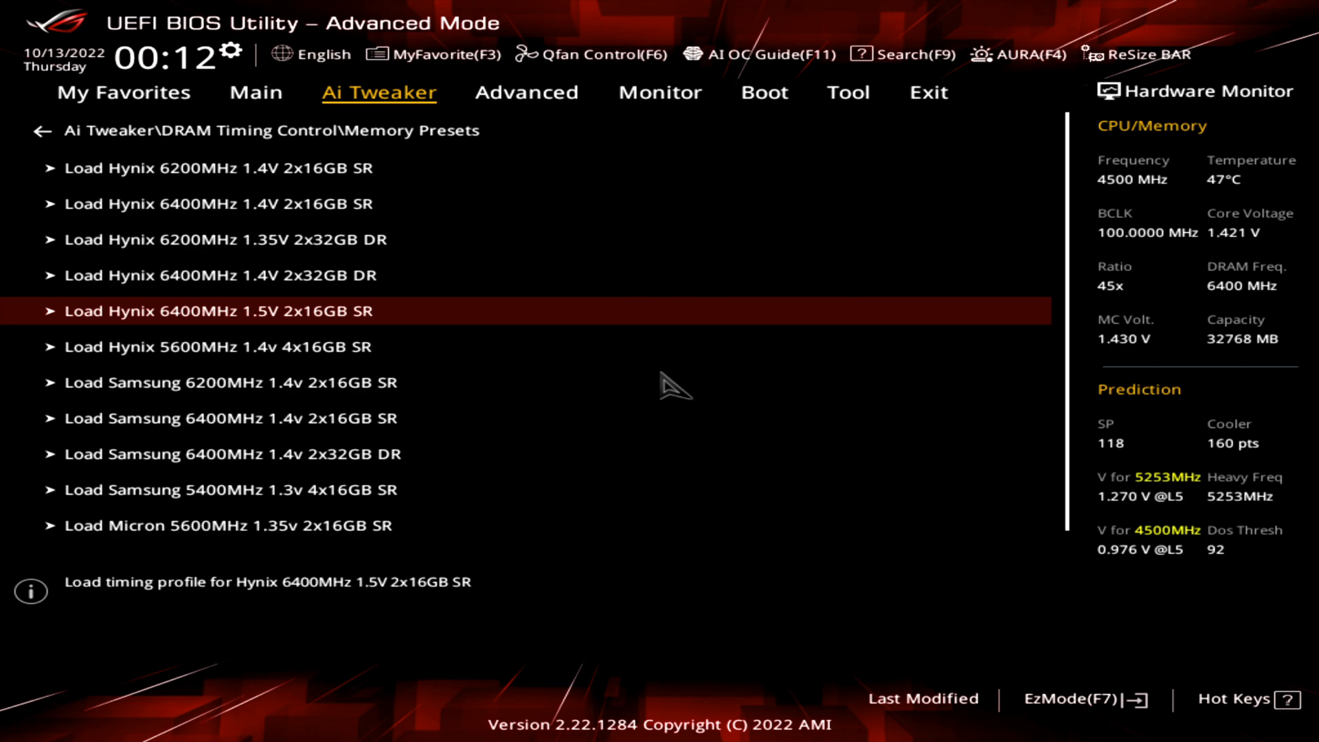
left_click(38, 131)
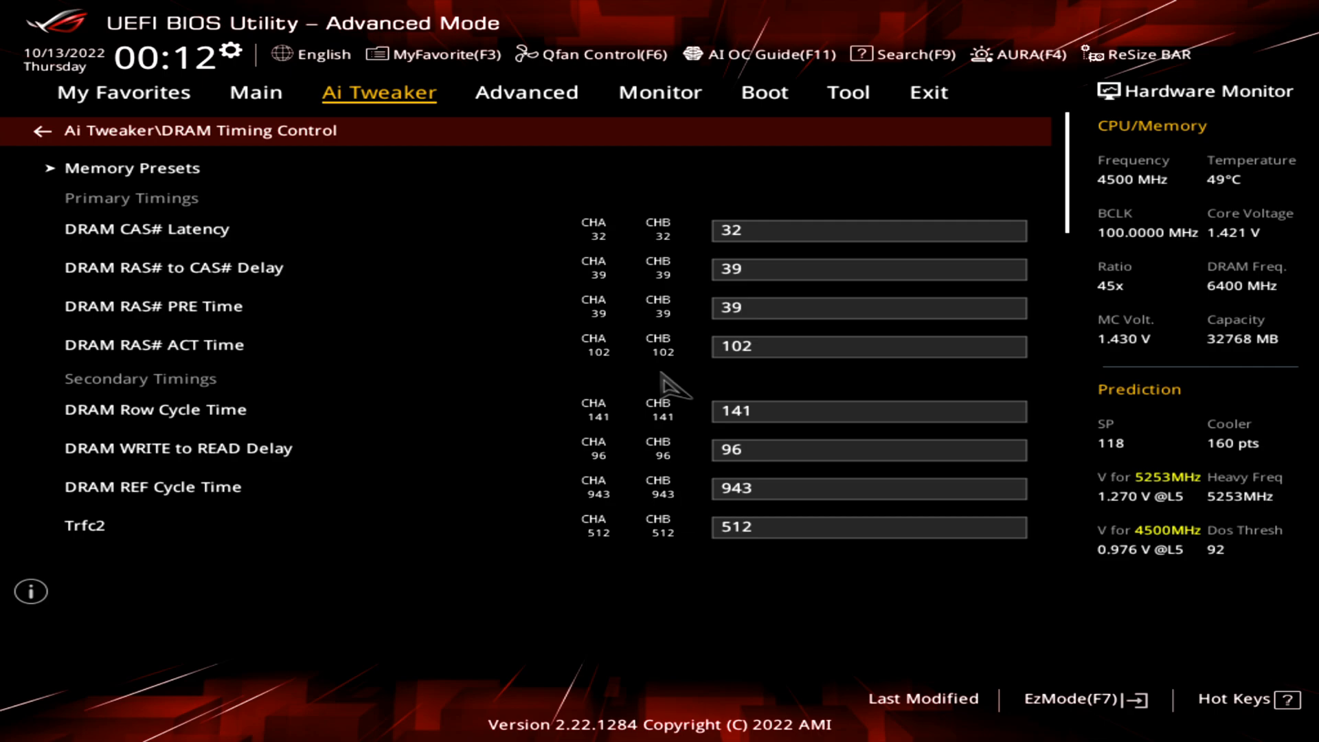
left_click(38, 131)
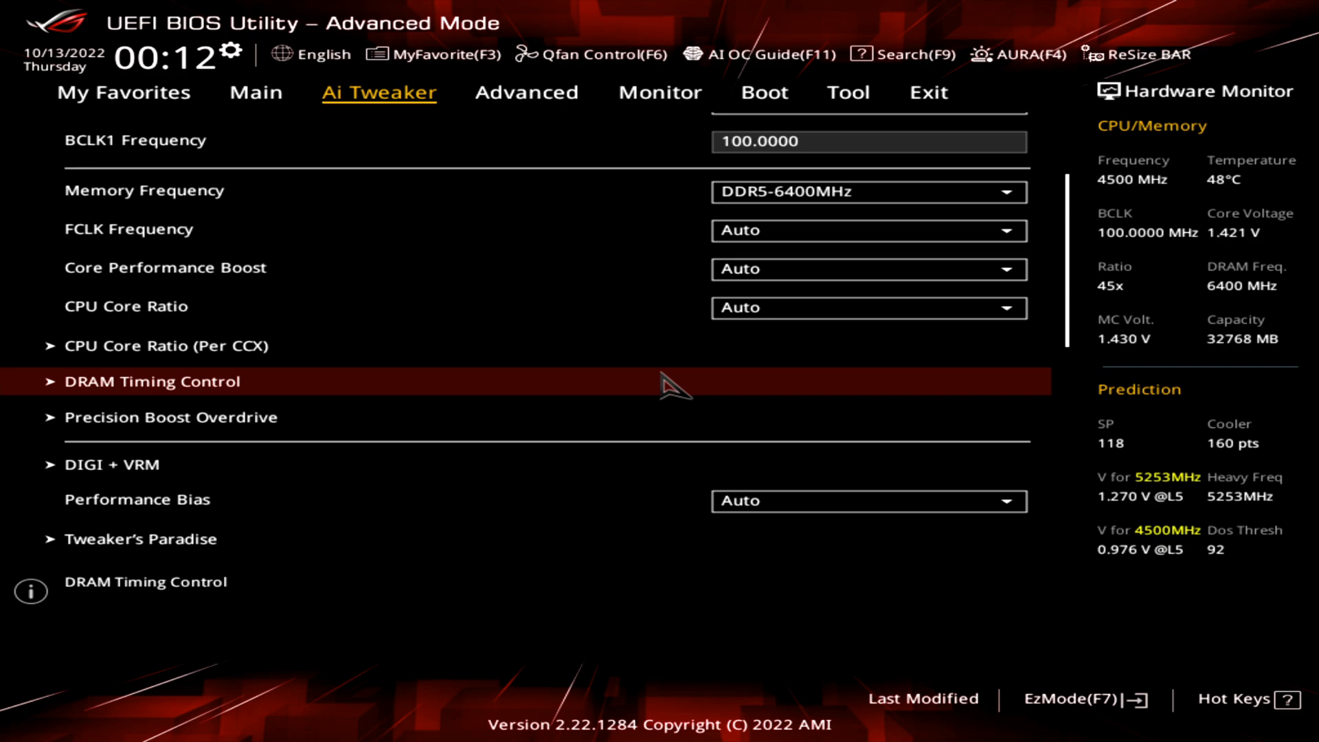
left_click(165, 345)
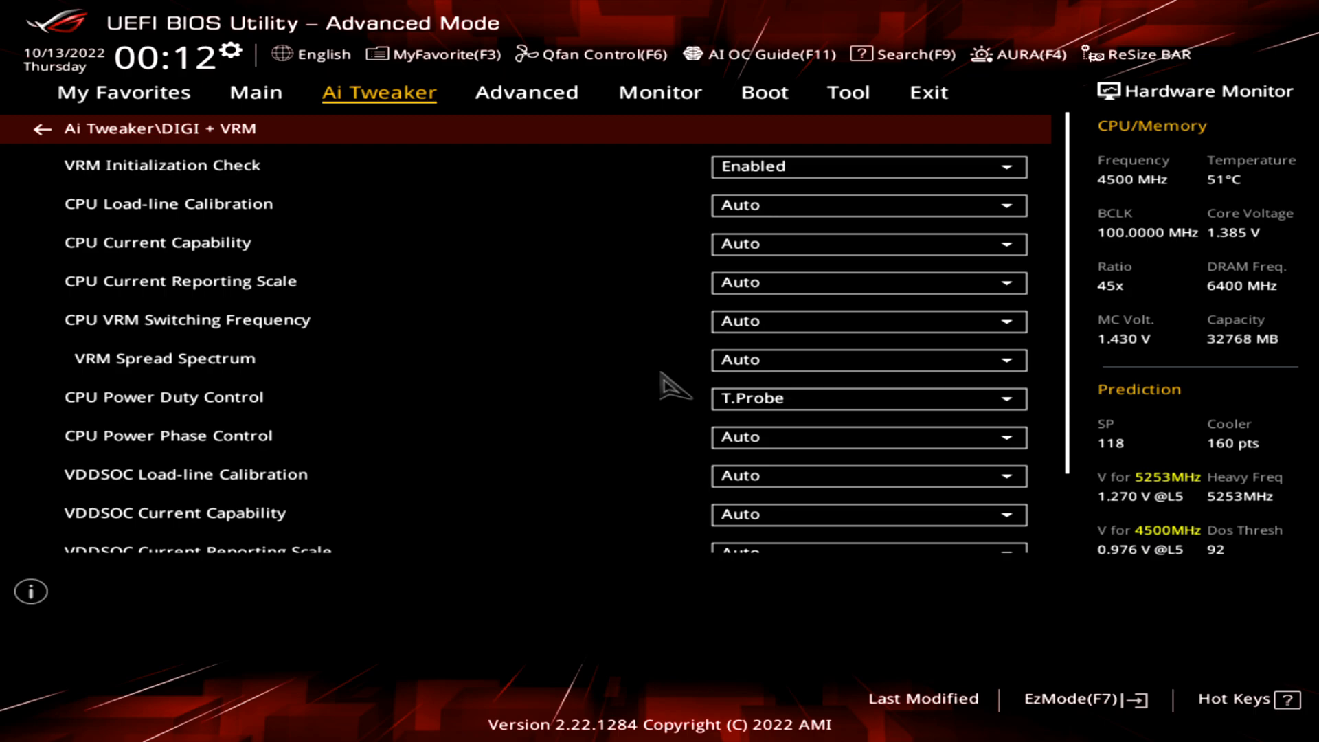
left_click(168, 203)
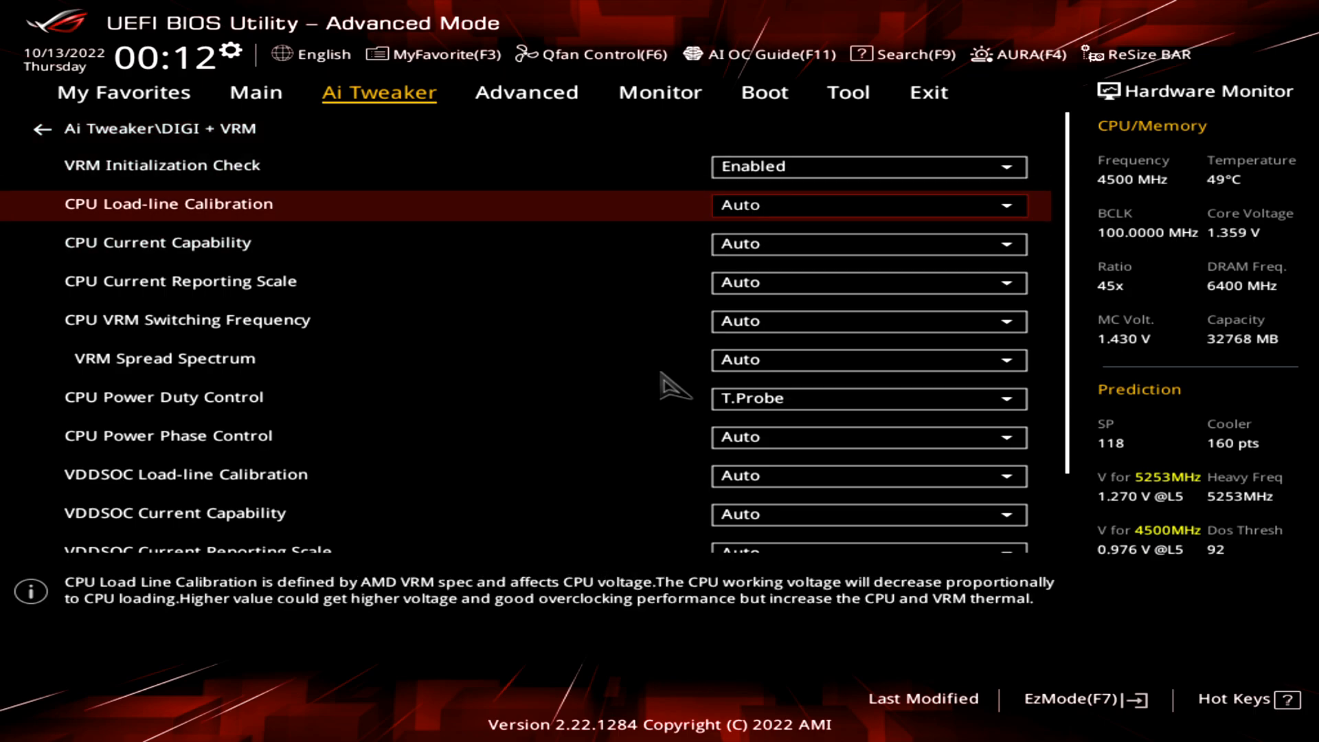
left_click(37, 128)
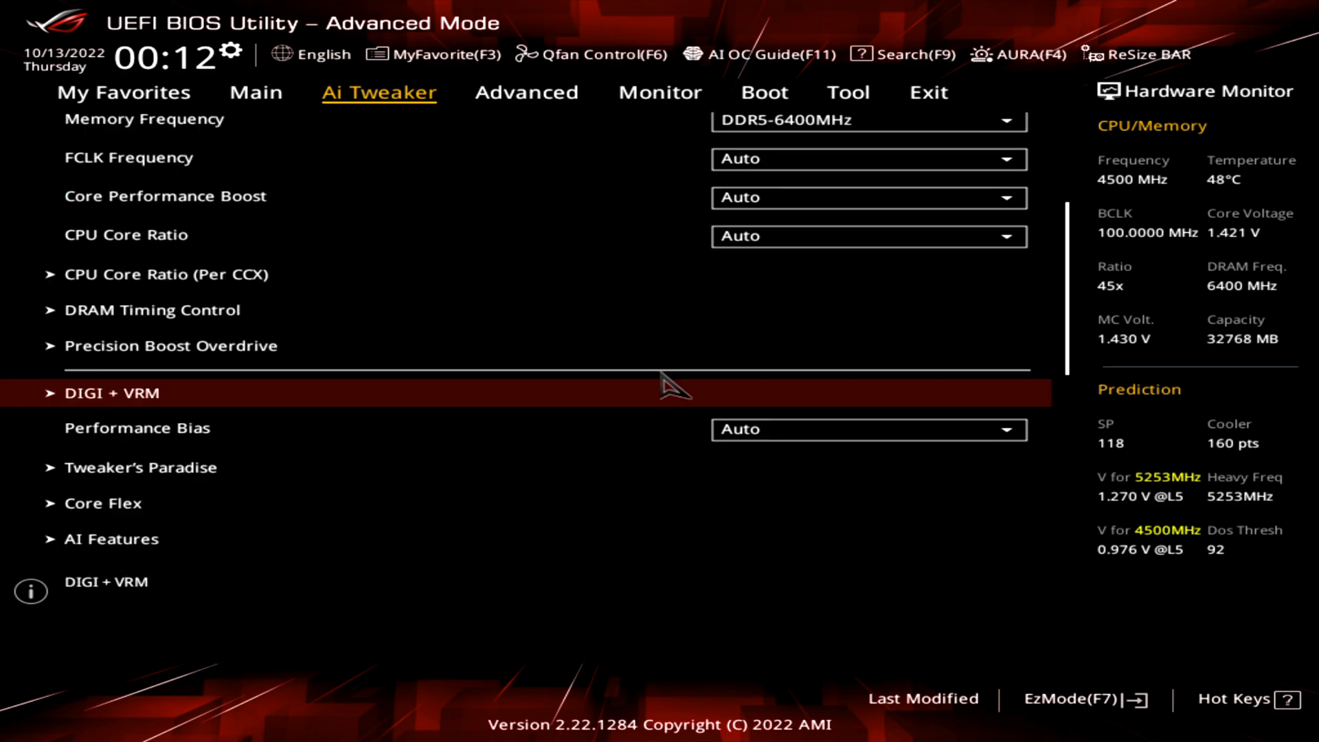
scroll("down", 3)
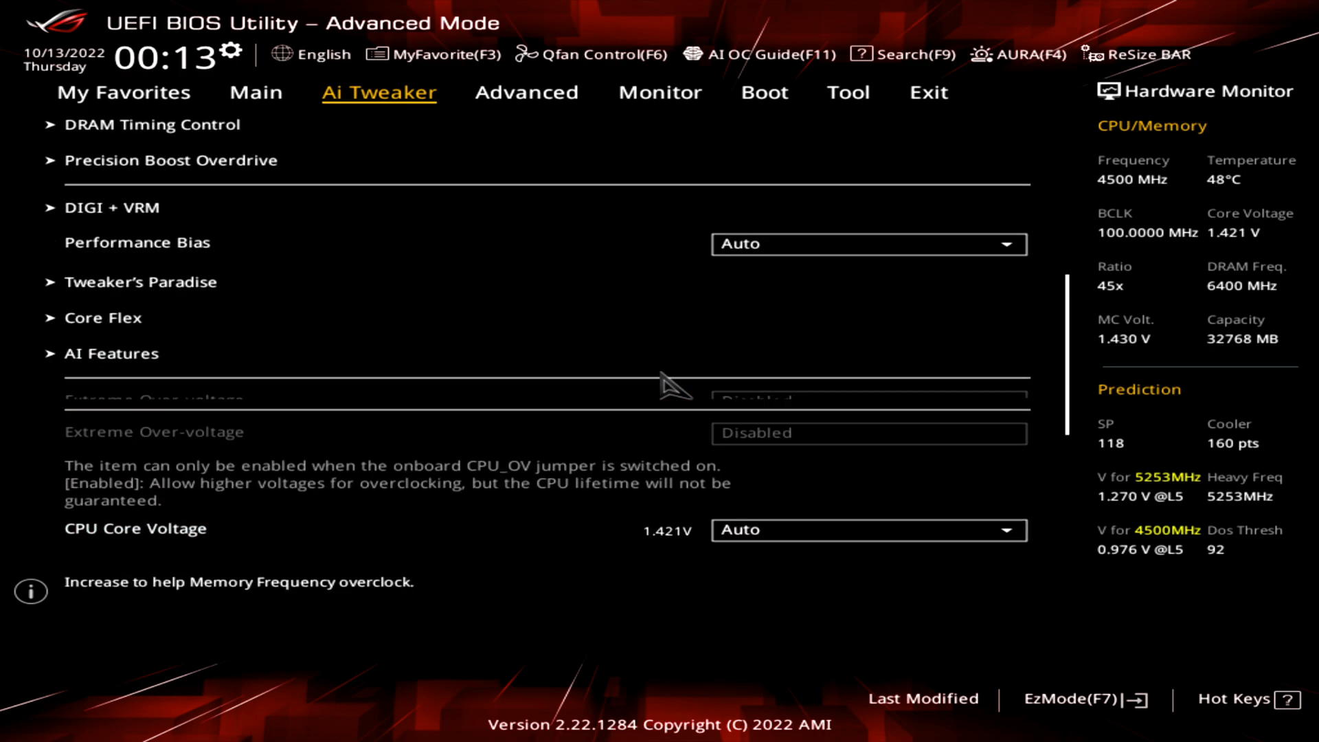
left_click(102, 317)
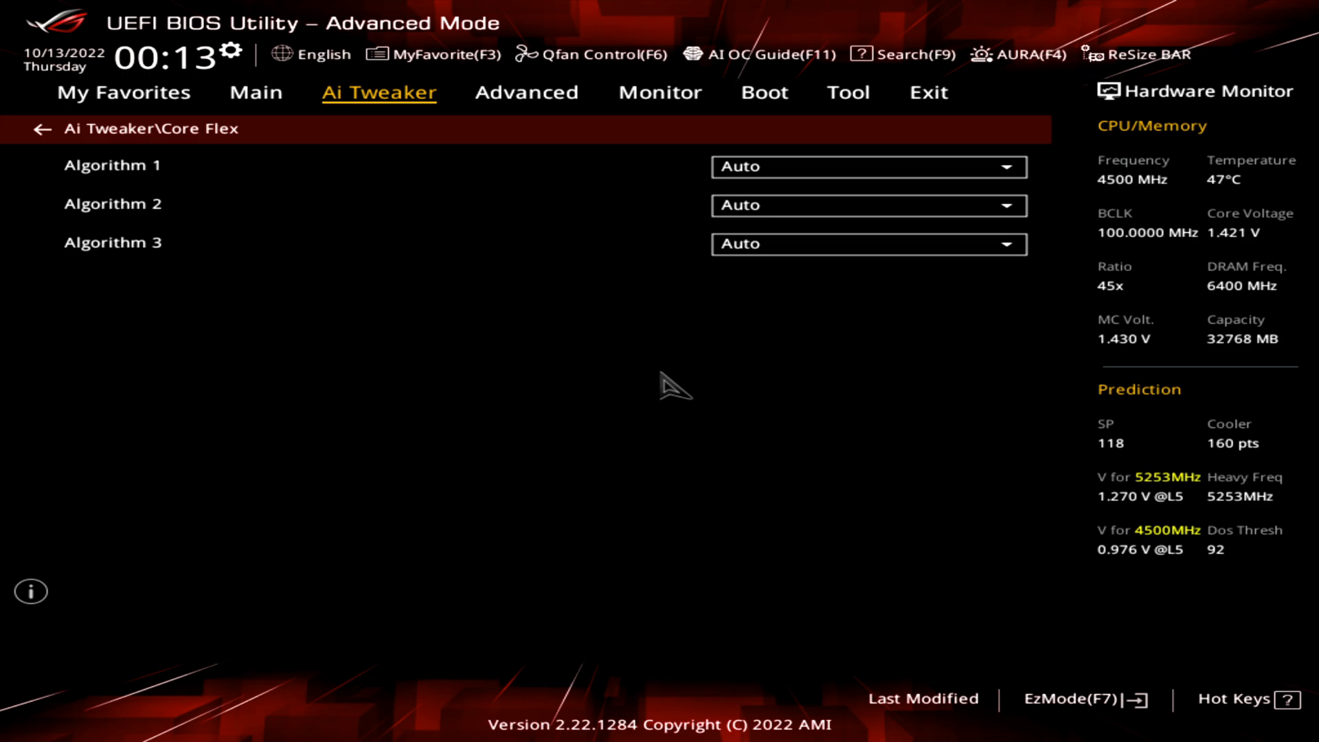
scroll("down", 3)
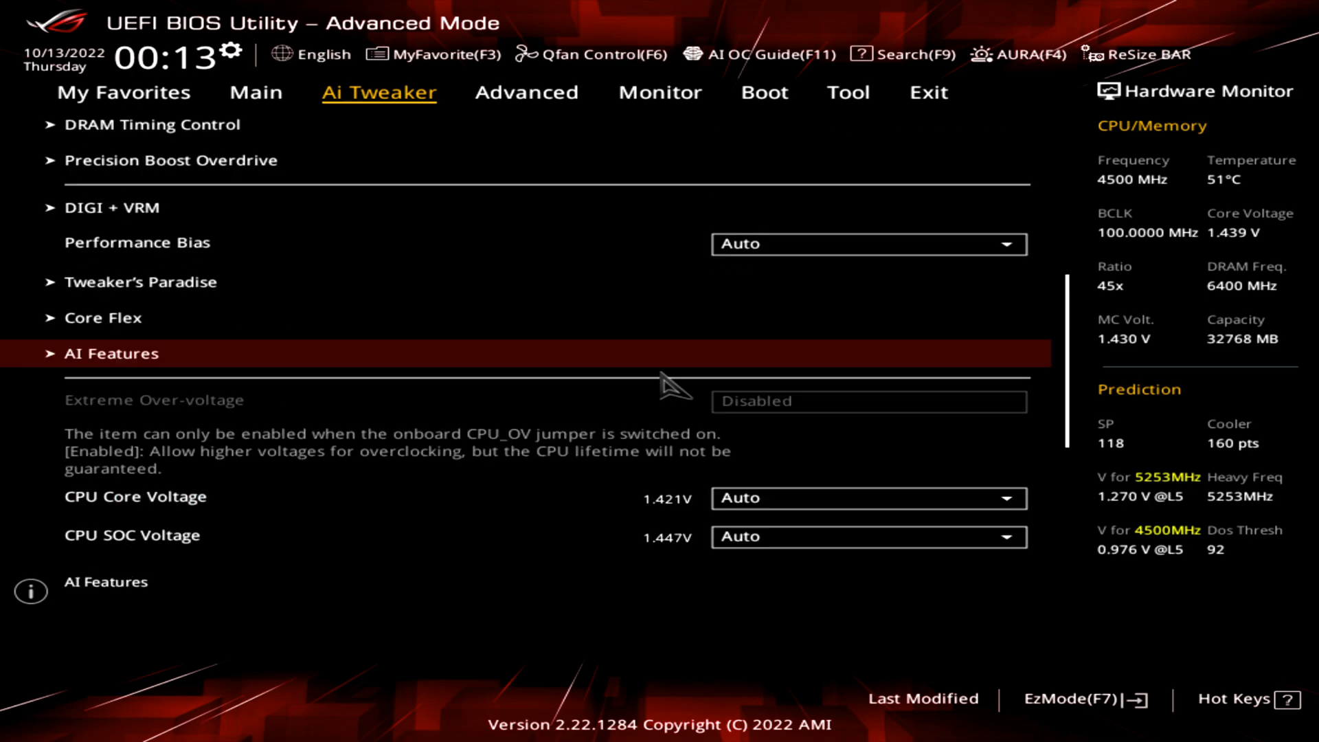
Enter Precision Boost Overdrive (+200 override) and highlight Platform Thermal Throttle Limit
scroll("down", 3)
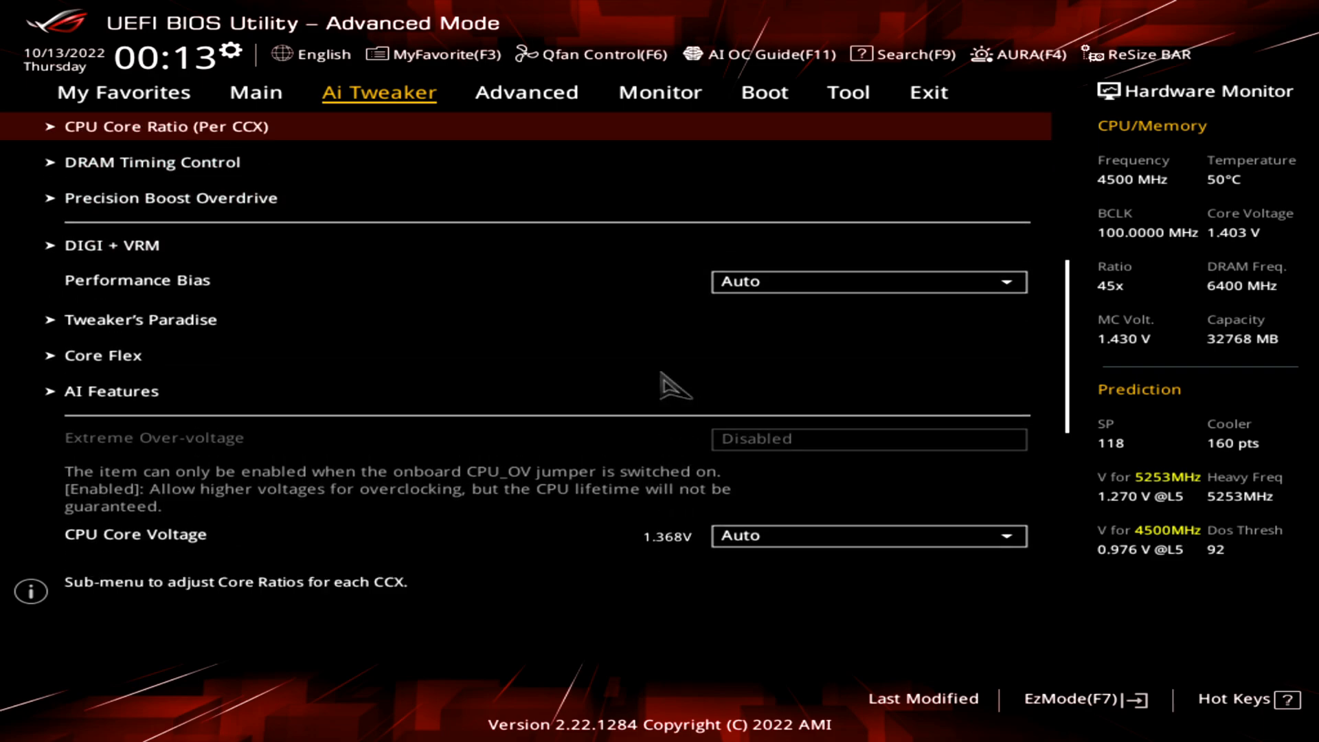
left_click(171, 198)
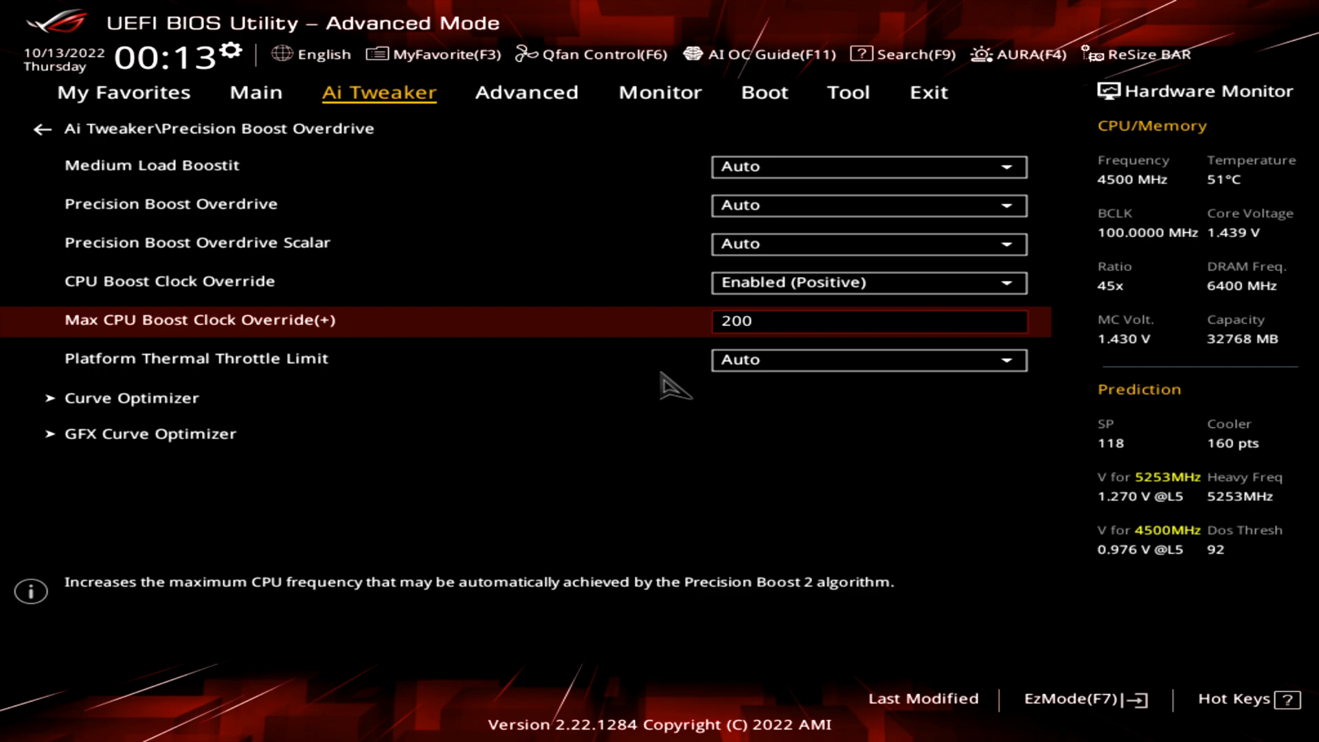
key("Down")
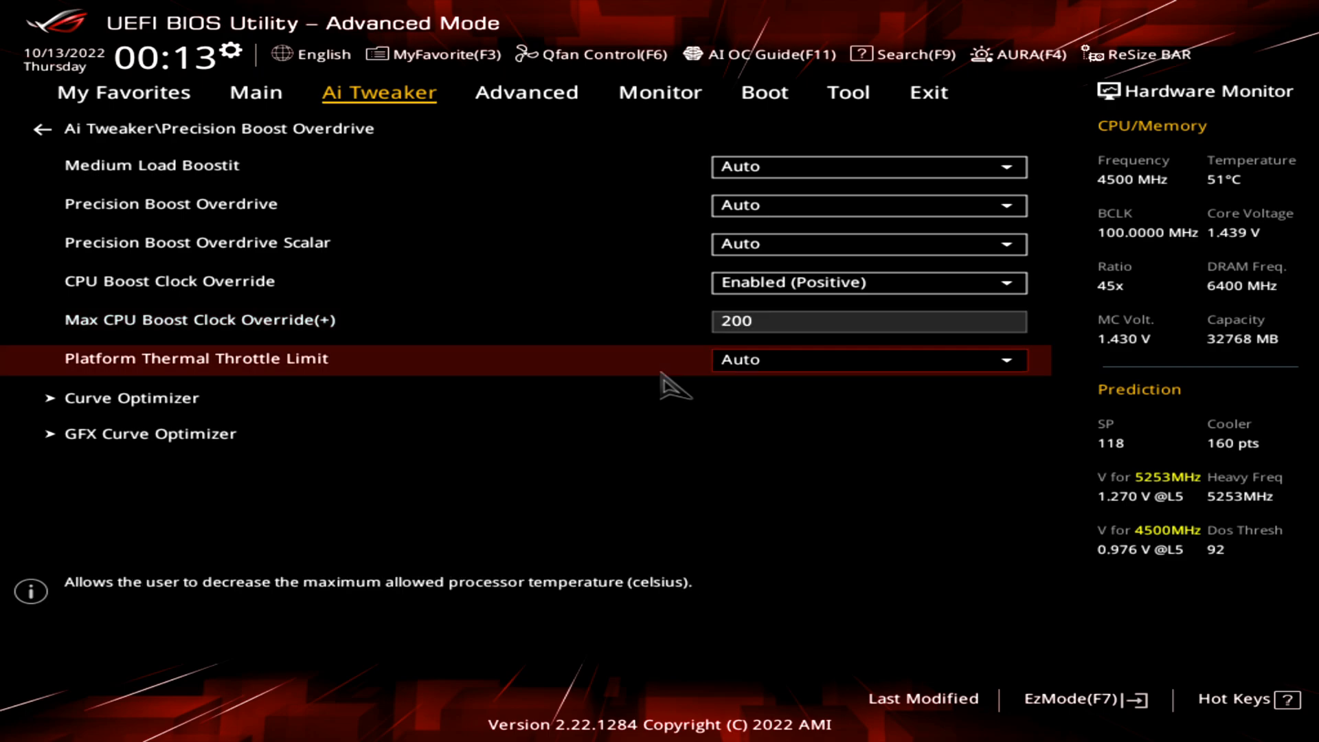